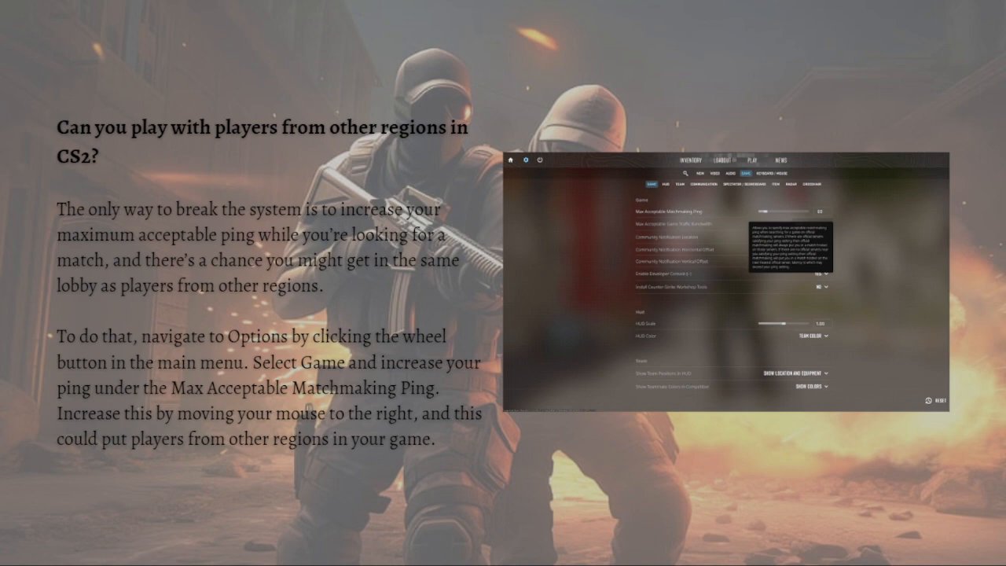
pyautogui.moveTo(165, 353)
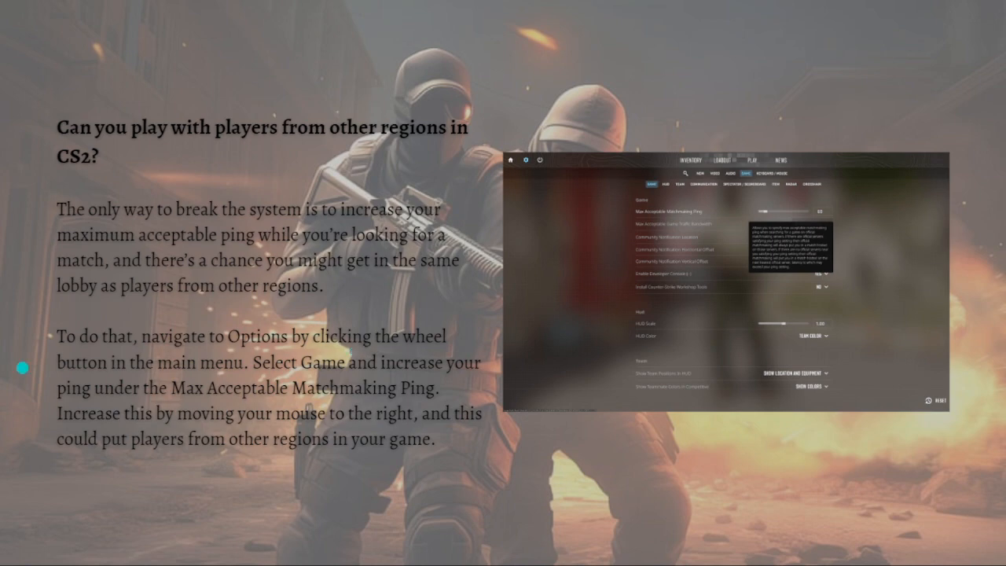
pyautogui.moveTo(322, 378)
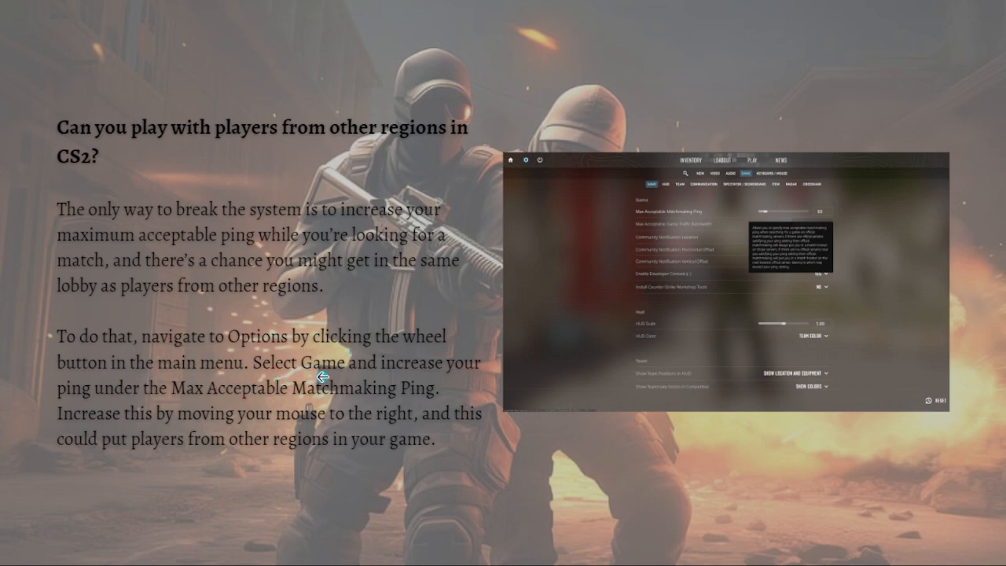
pyautogui.moveTo(132, 412)
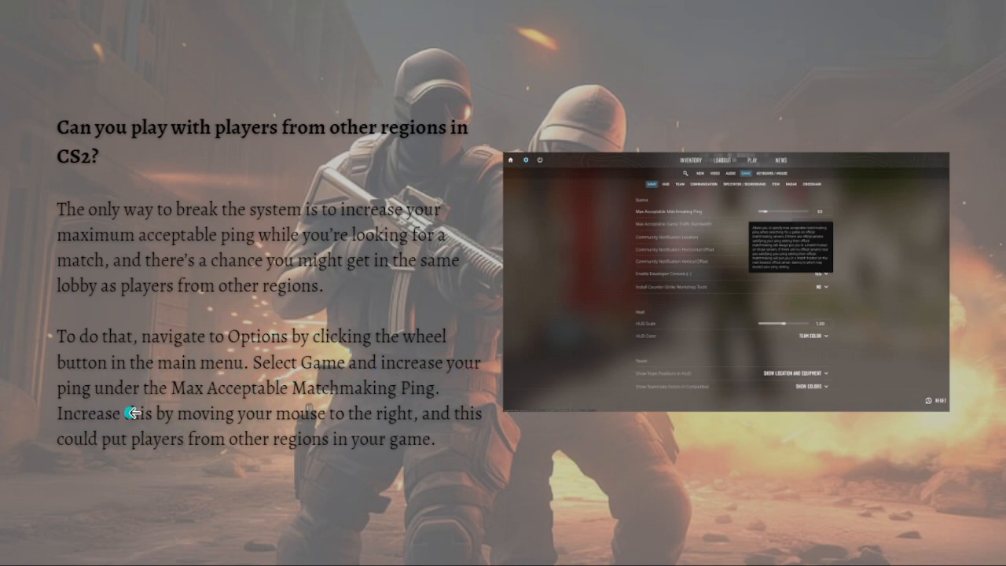
pyautogui.moveTo(355, 403)
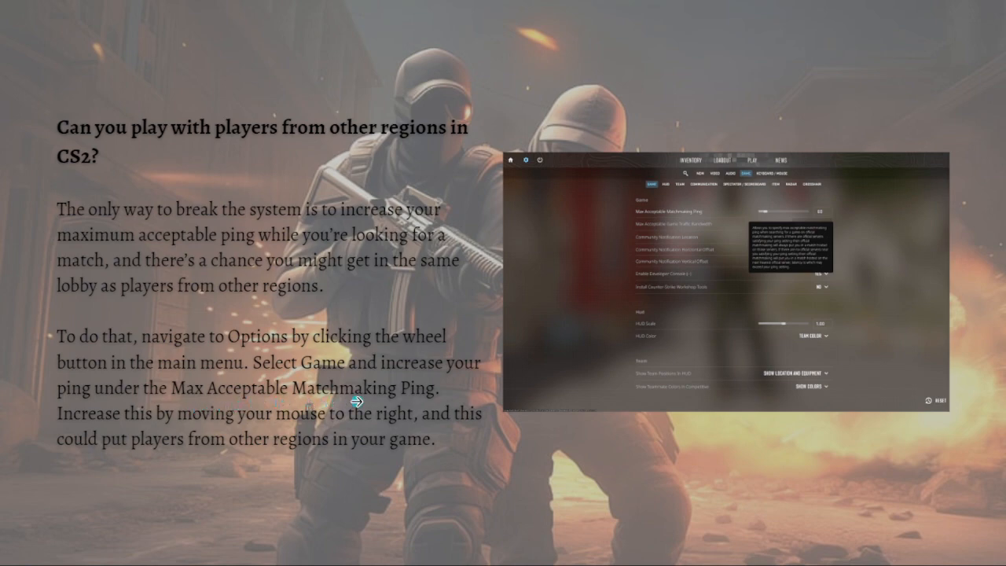
pyautogui.moveTo(85, 447)
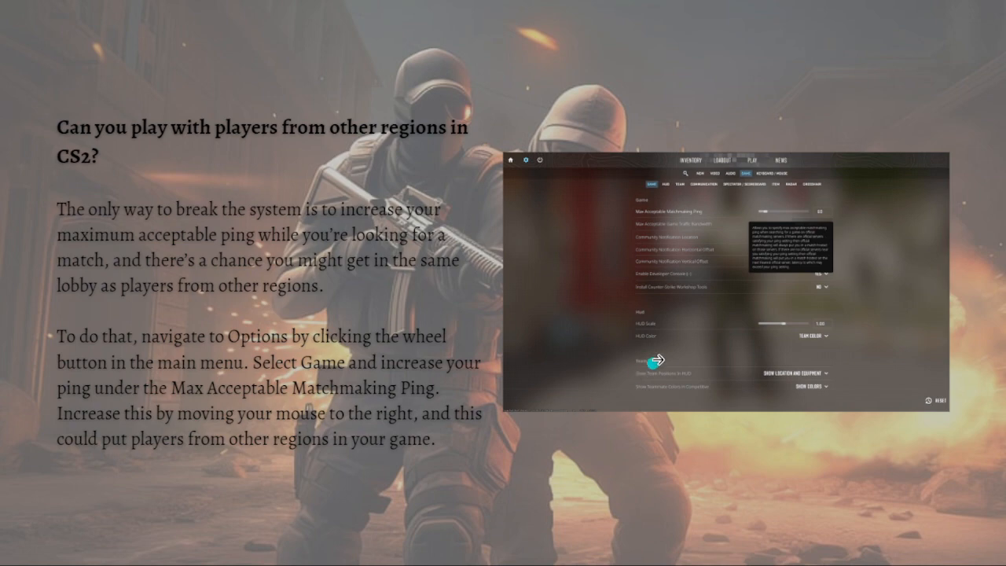
pyautogui.moveTo(428, 346)
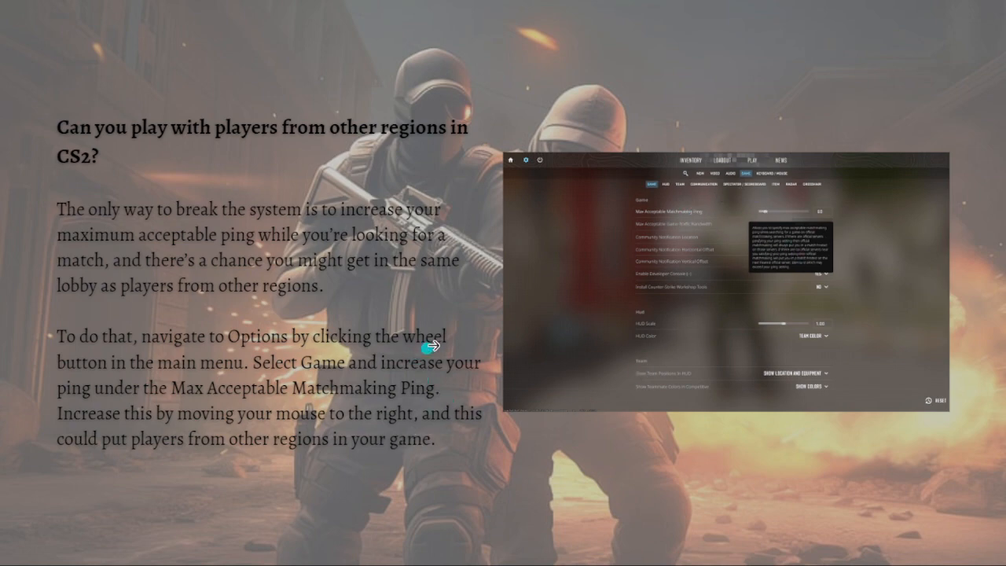
pyautogui.moveTo(448, 386)
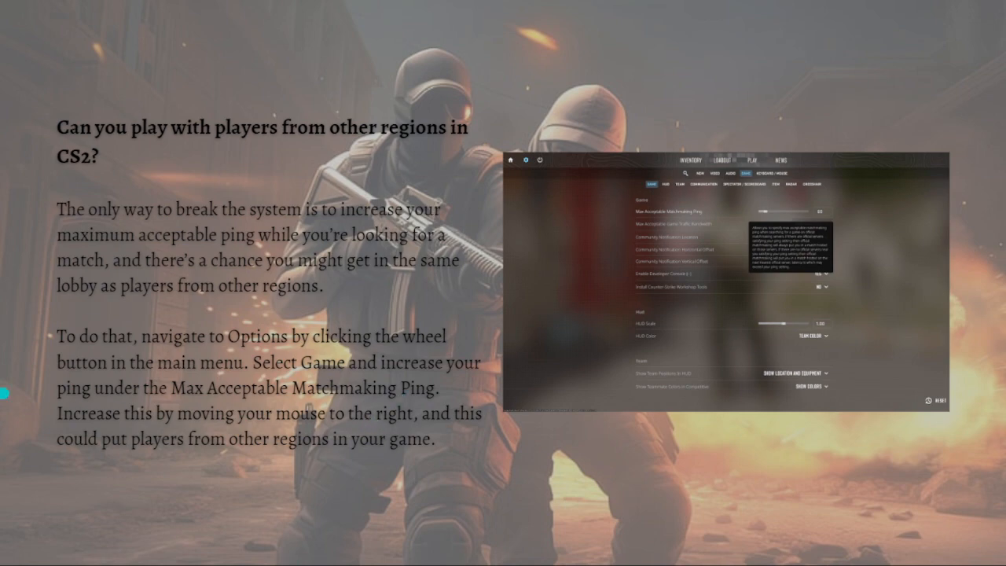
pyautogui.moveTo(290, 421)
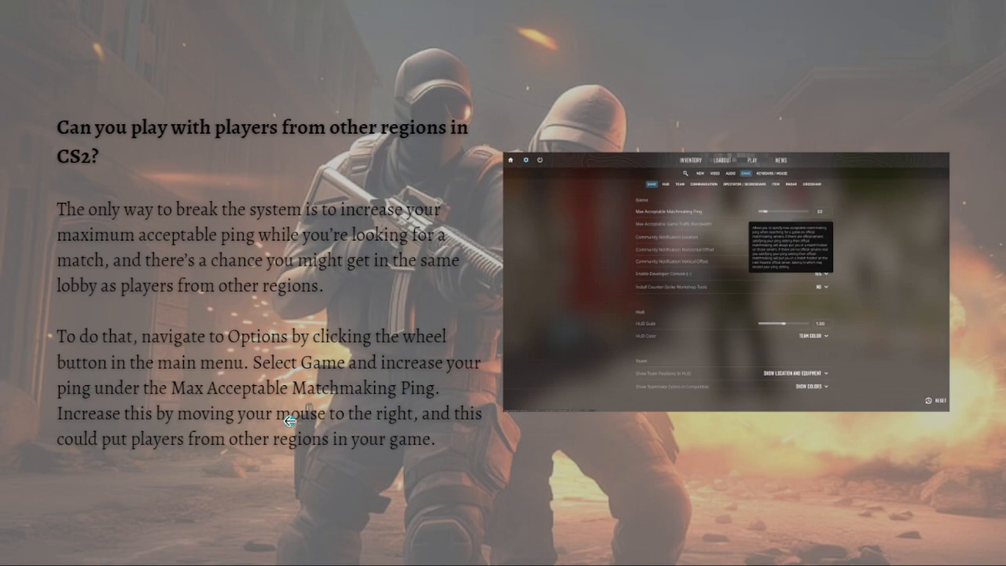
pyautogui.moveTo(254, 405)
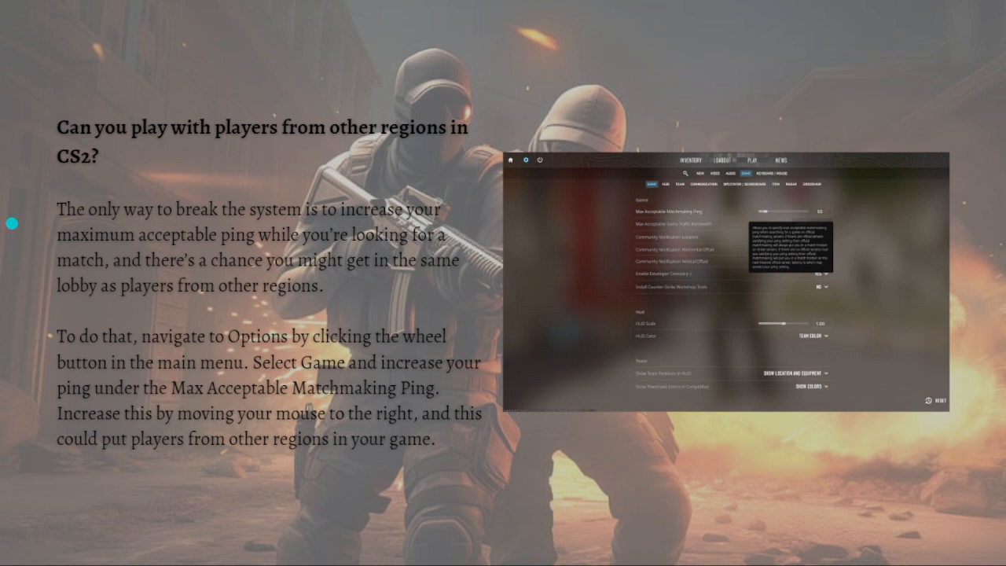
pyautogui.moveTo(576, 314)
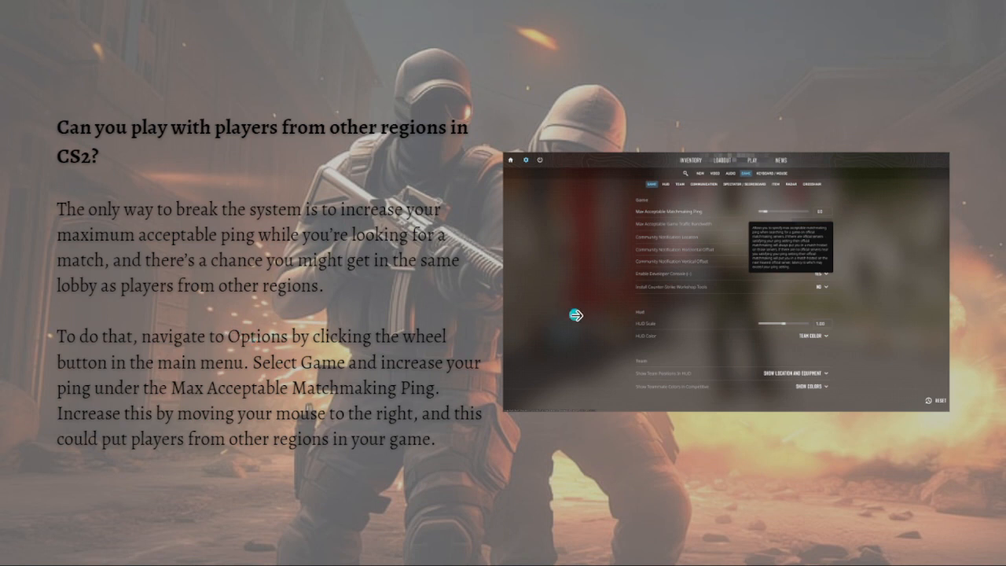
pyautogui.moveTo(635, 213)
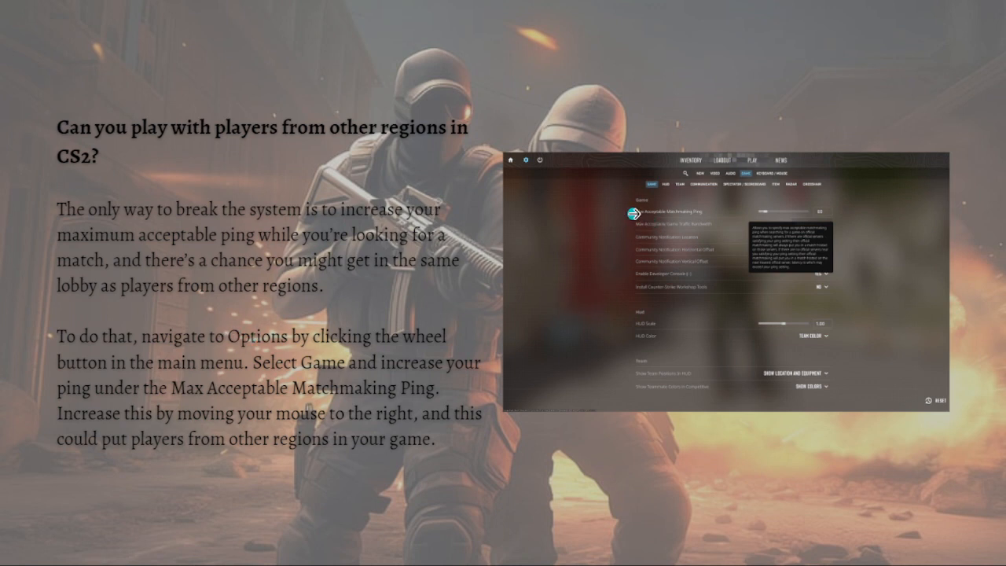